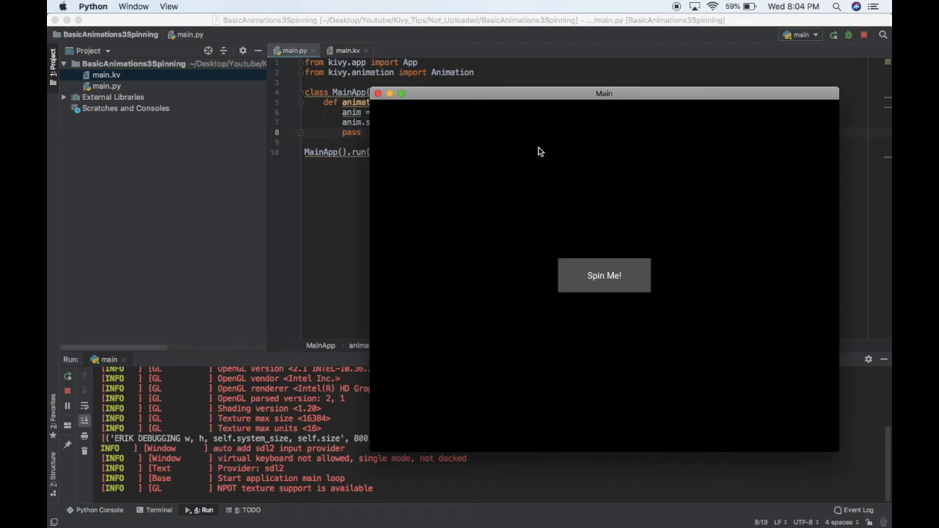
Step: Quit the running Spin Me! app so the project code shows again
click(605, 276)
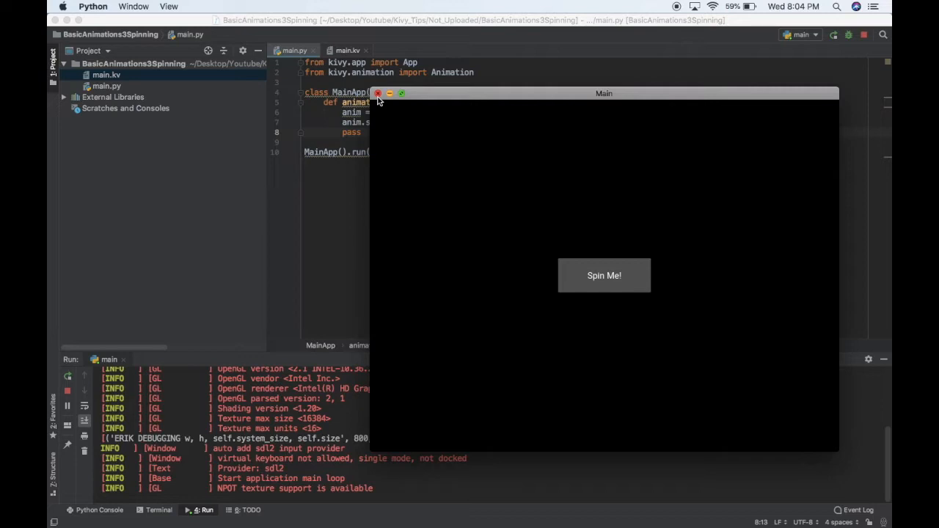
click(377, 94)
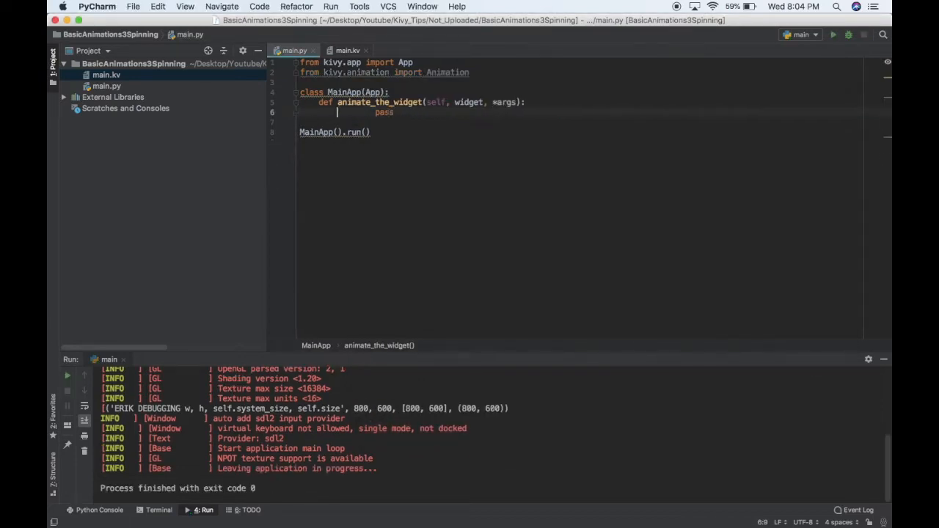
text(pas)
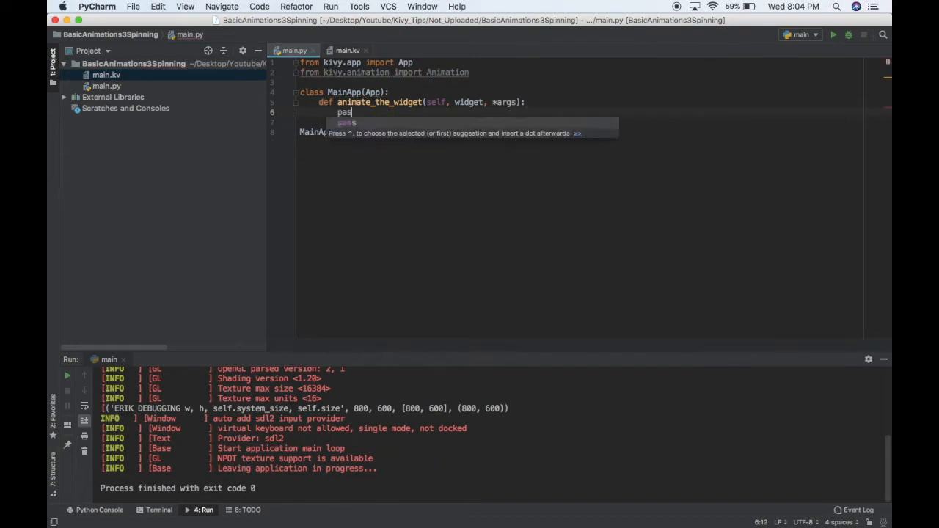
click(346, 50)
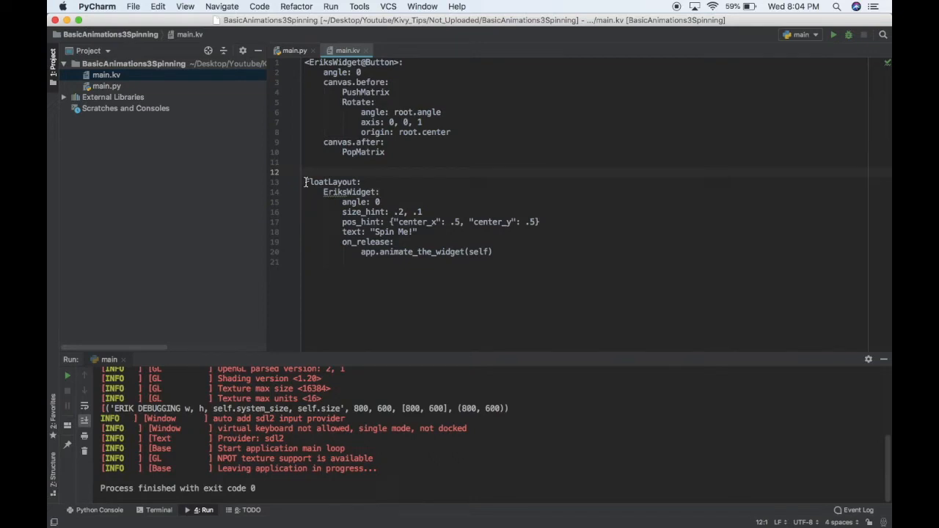
double_click(332, 182)
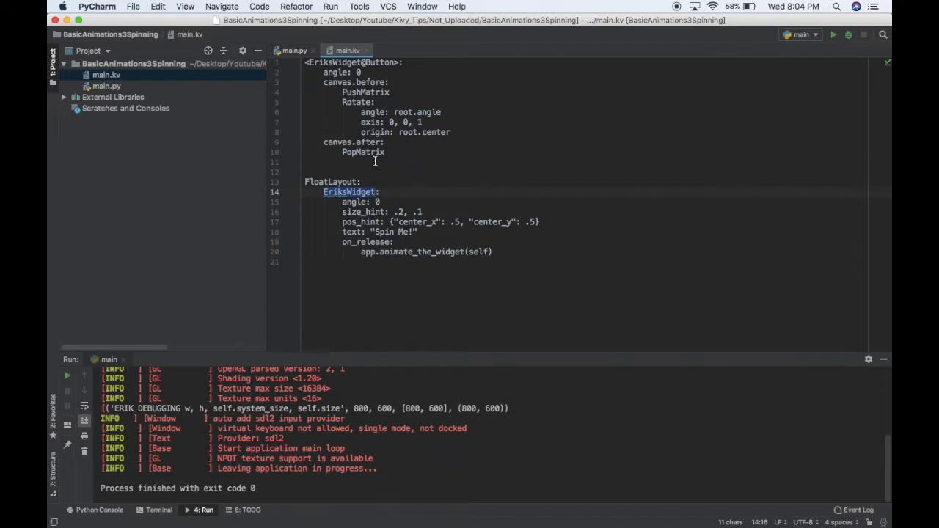
double_click(380, 62)
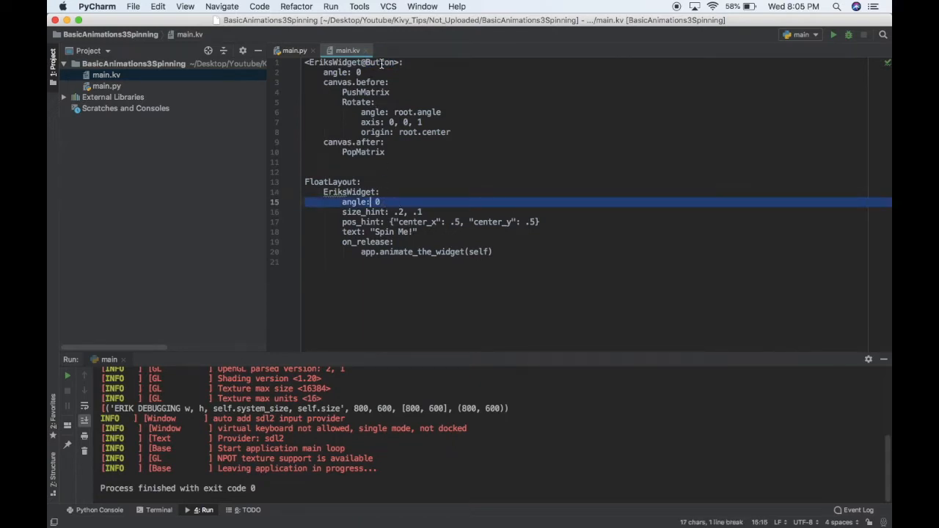
mouse_move(384, 204)
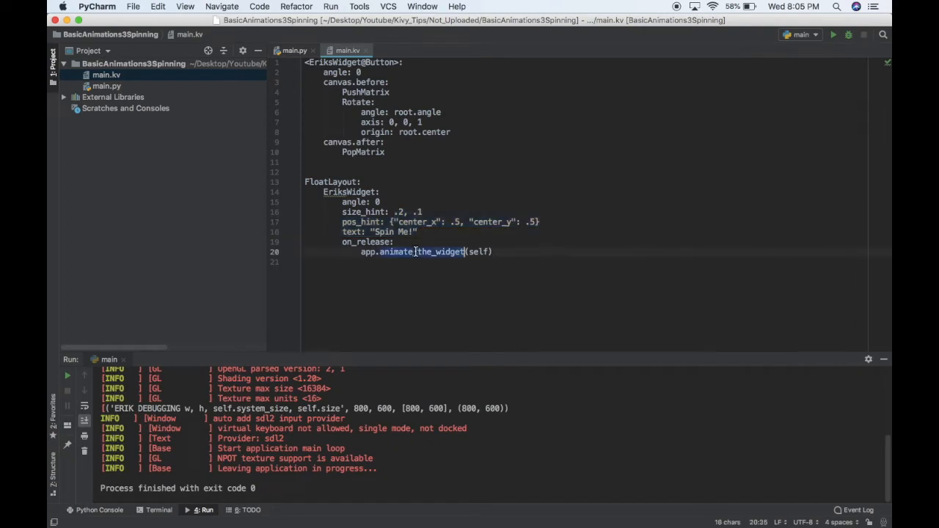
click(290, 49)
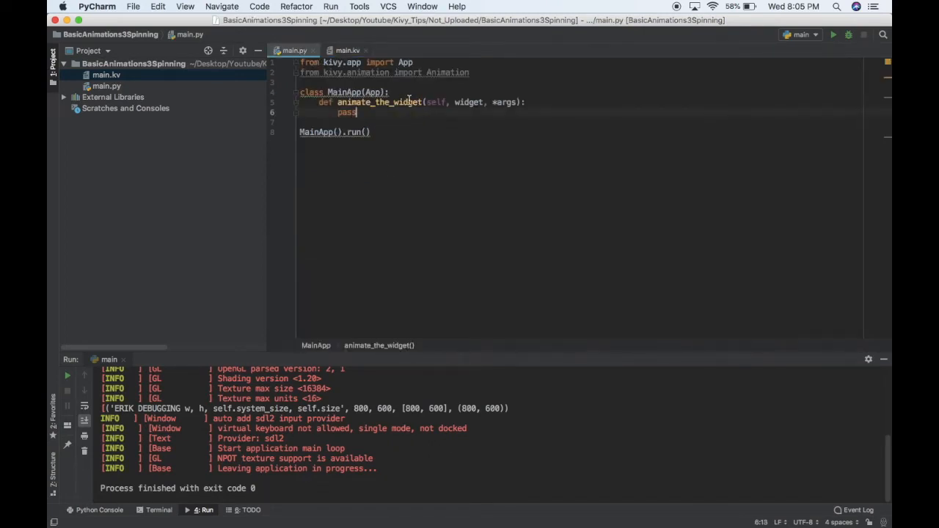
click(346, 50)
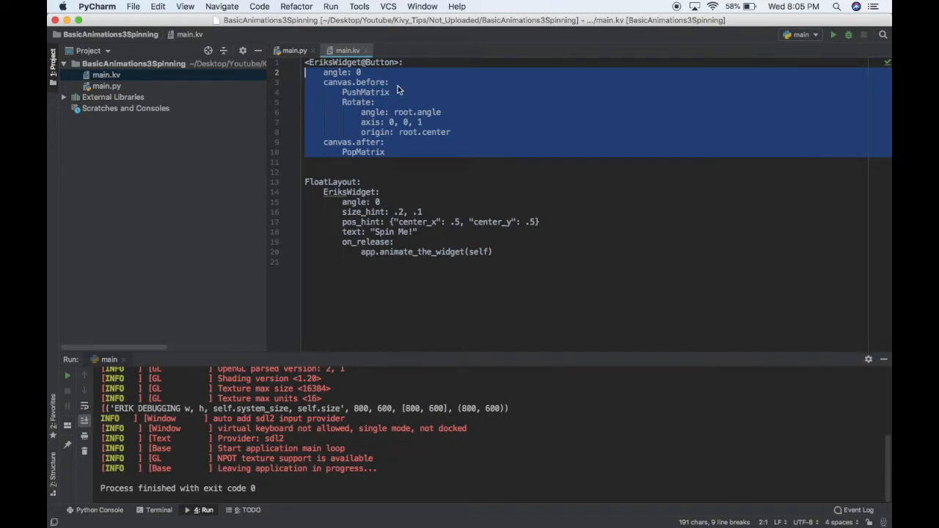
Step: Give the ErikWidget rule angle 90 and comment out the instance's 'angle: 0' line
click(390, 91)
text(9)
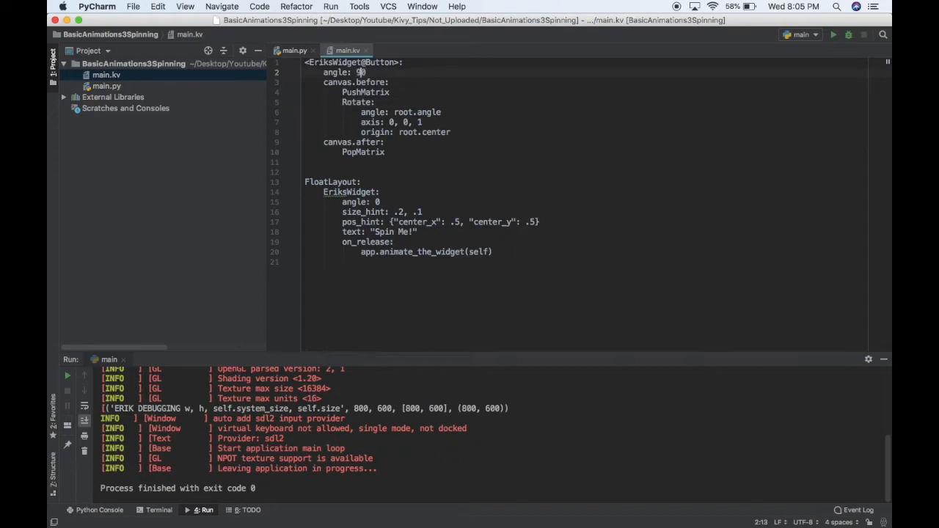
click(833, 35)
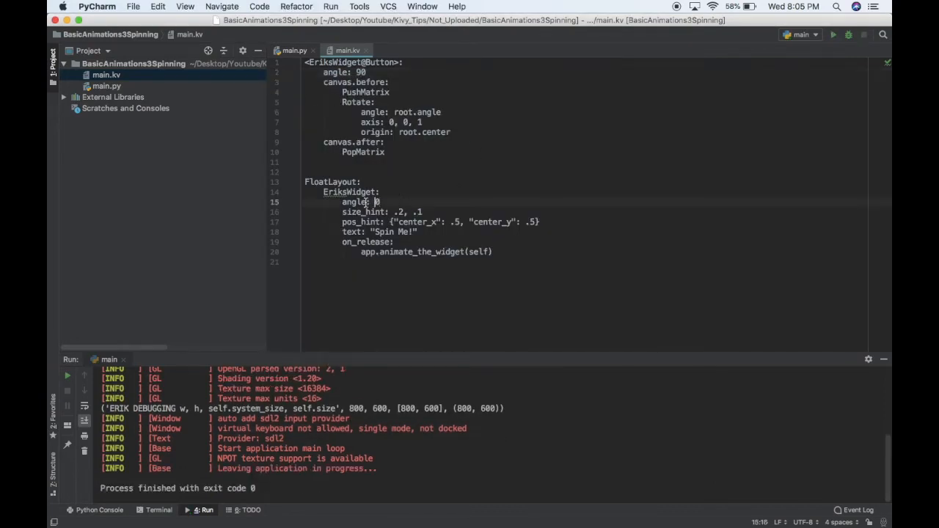
text(#)
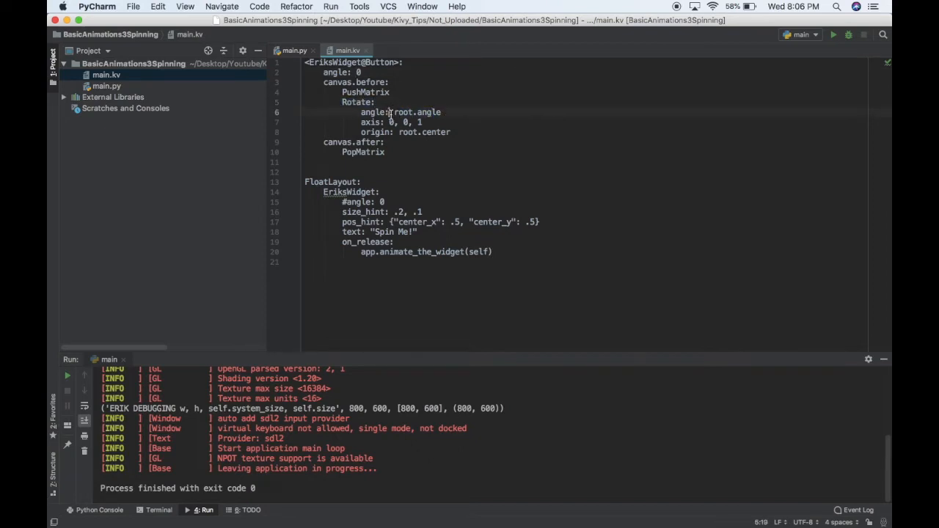
Step: Revert main.kv angles to 0 and uncomment the instance's angle line, briefly trying 45
triple_click(399, 112)
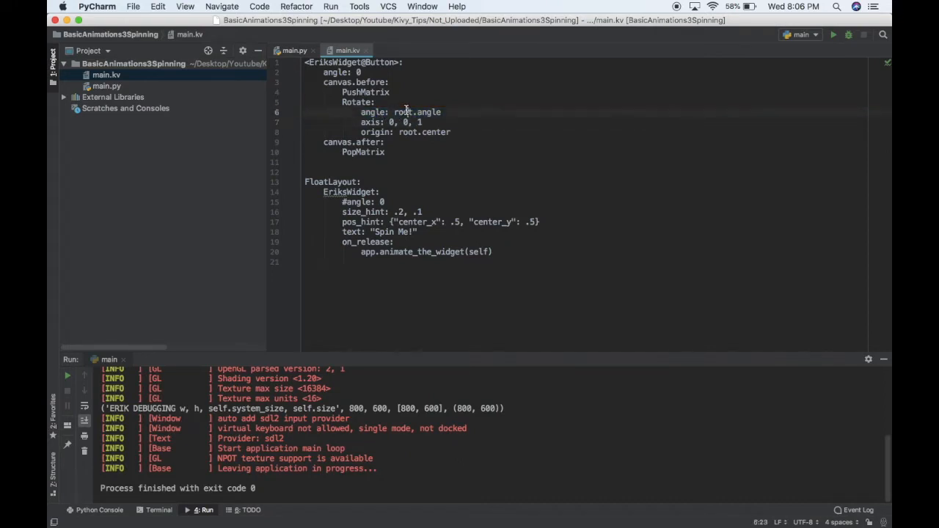
double_click(402, 112)
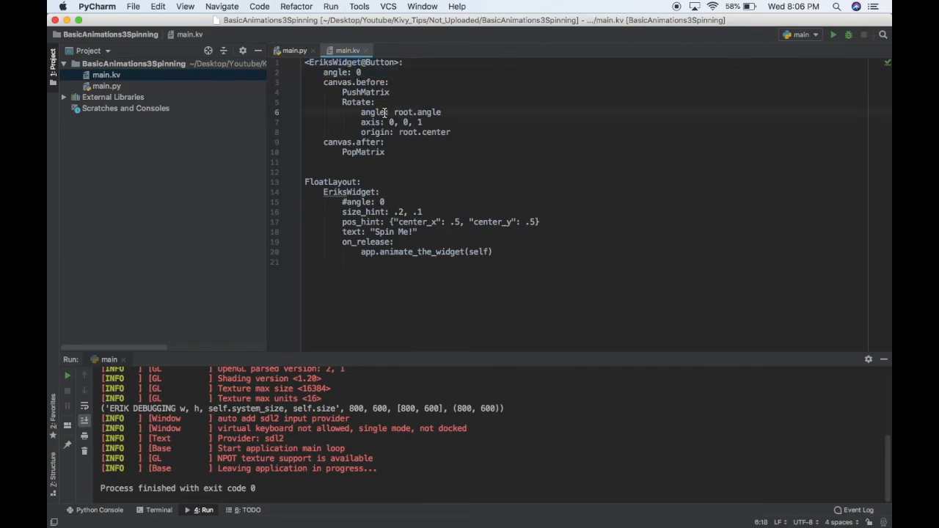
triple_click(389, 111)
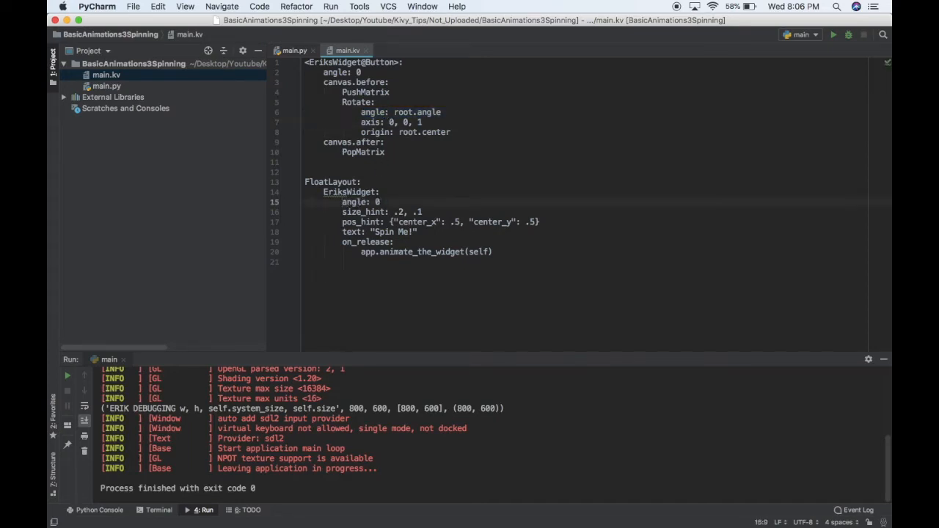
double_click(350, 191)
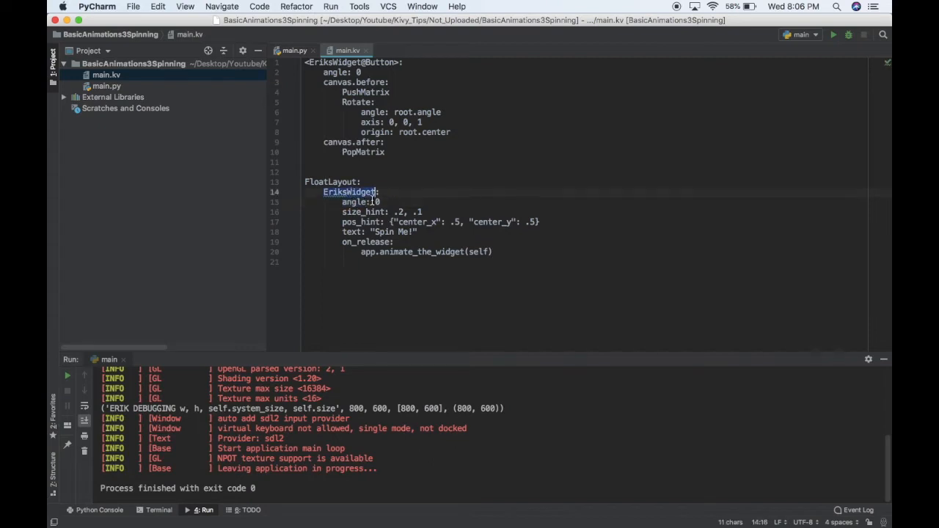
text(45)
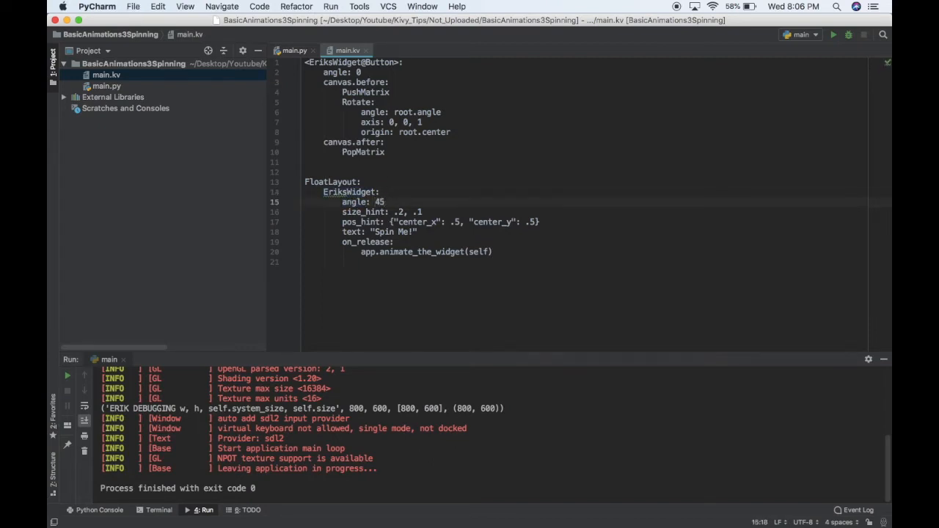
click(833, 35)
text(0)
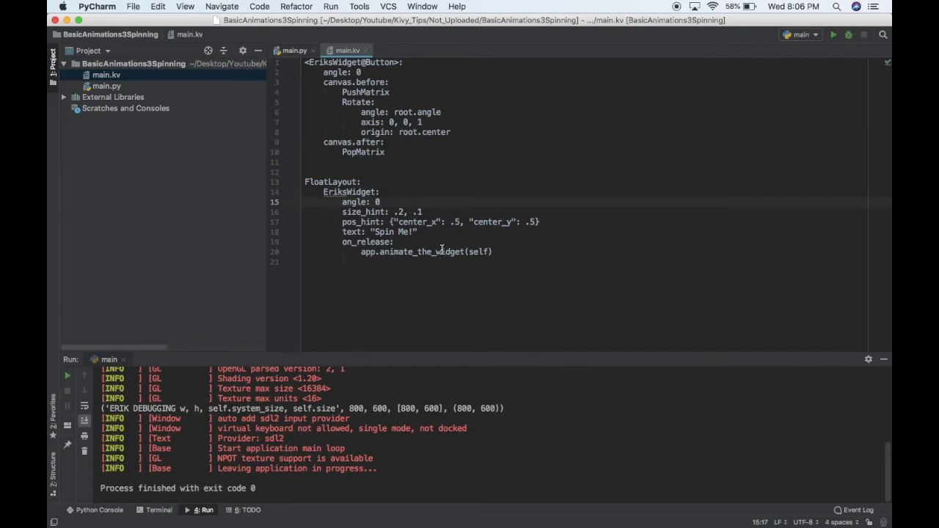
Step: Add widget.angle = 90 in animate_the_widget, run to see the button turned, then close it
double_click(419, 252)
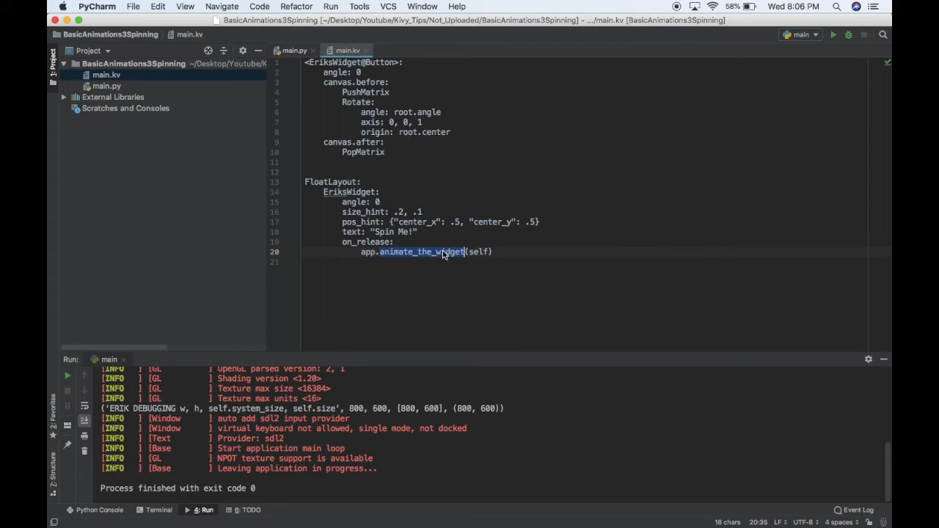
mouse_move(435, 256)
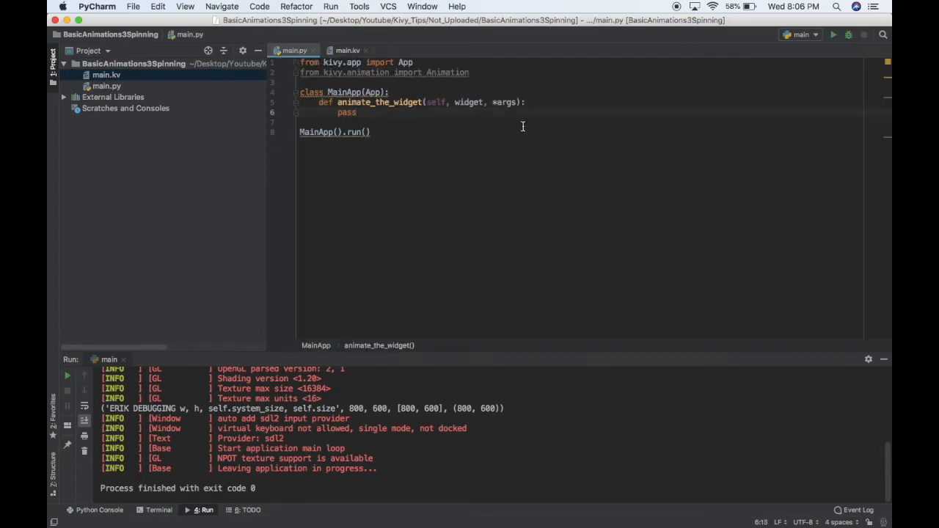
text(wi)
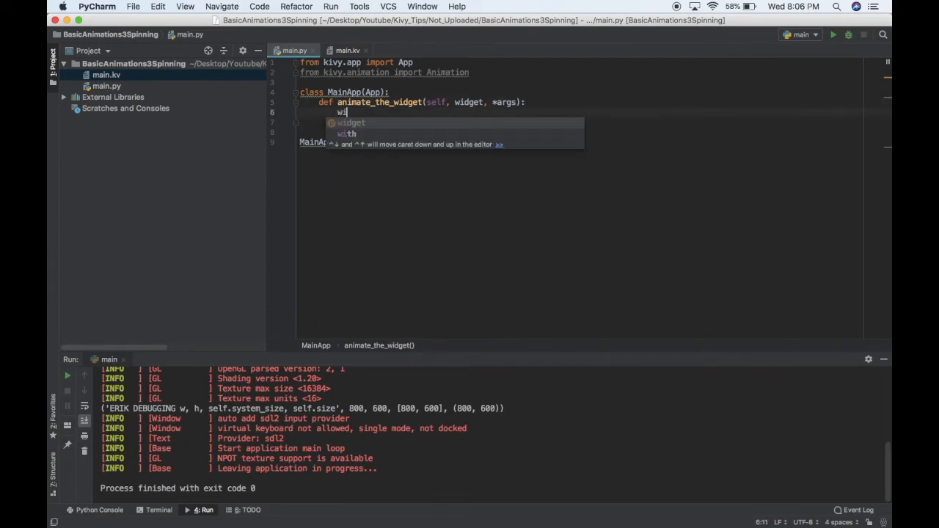
click(348, 50)
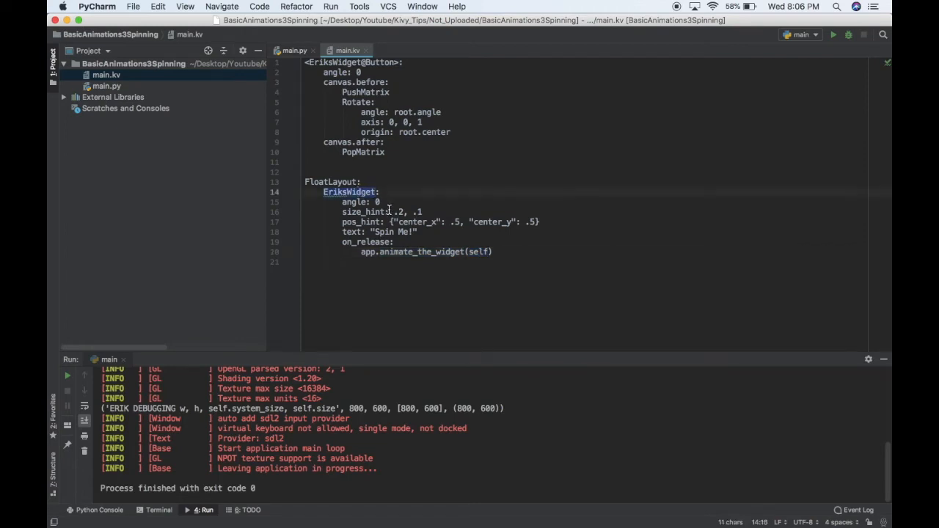
click(293, 50)
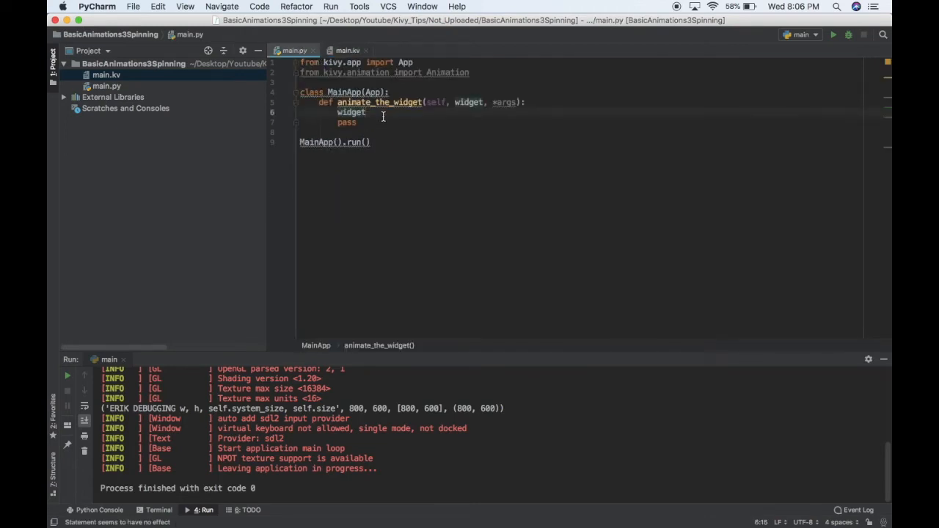
text(.angle)
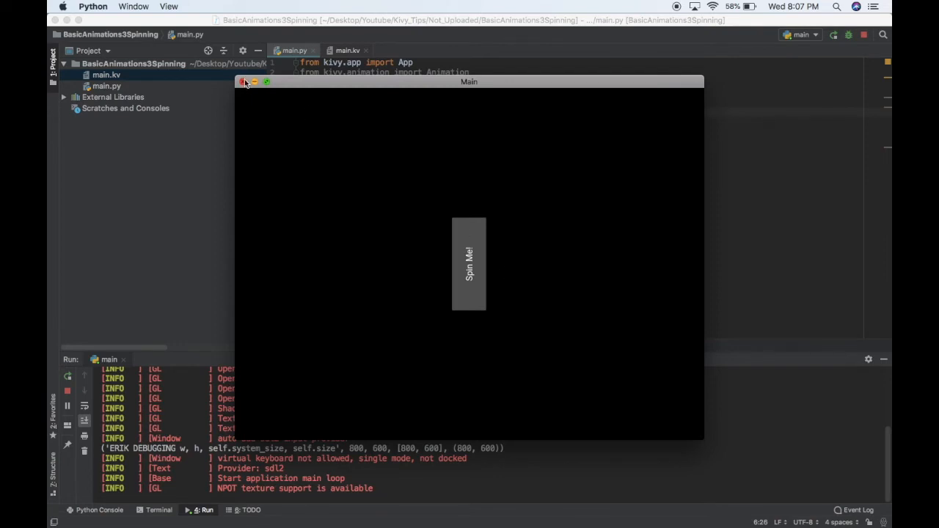
mouse_move(247, 88)
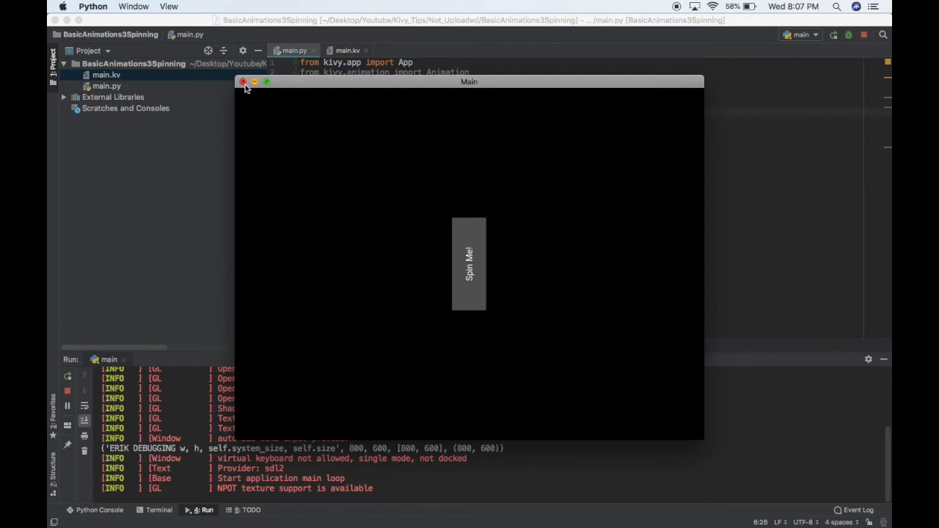
click(244, 82)
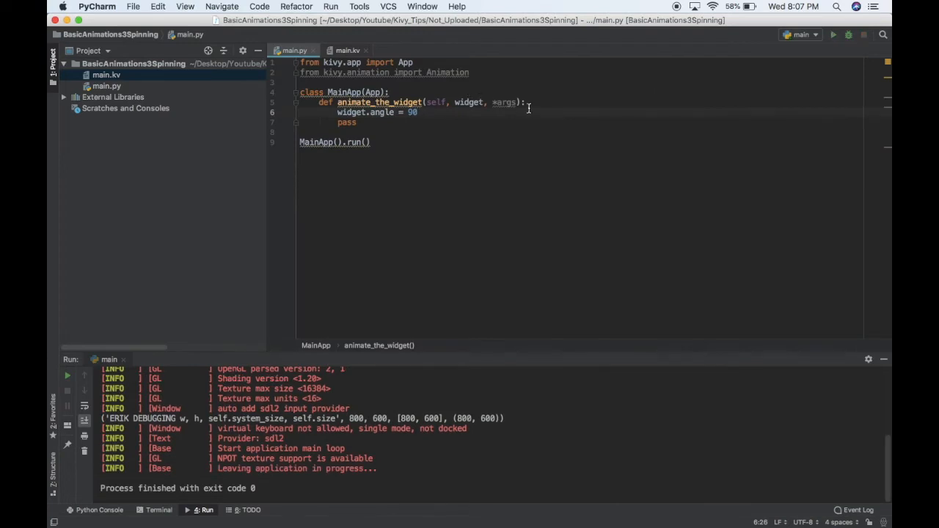
Step: Write anim = Animation(angle=90) with anim.start(widget) and relaunch the app
text(anim = Animation()
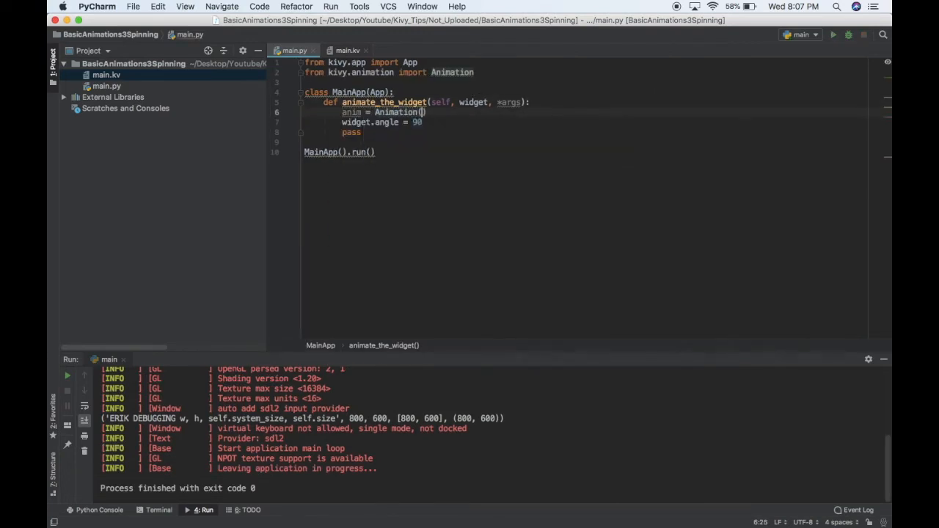
text(angle=)
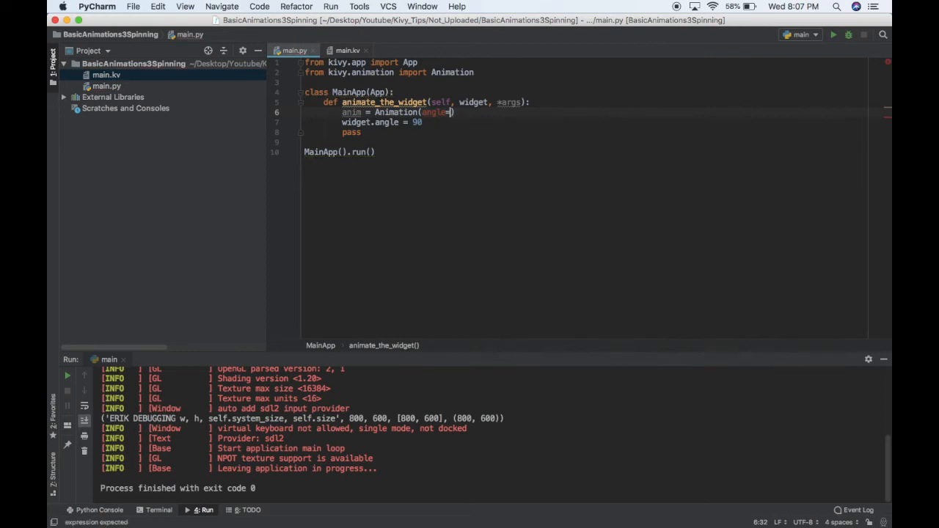
text(90))
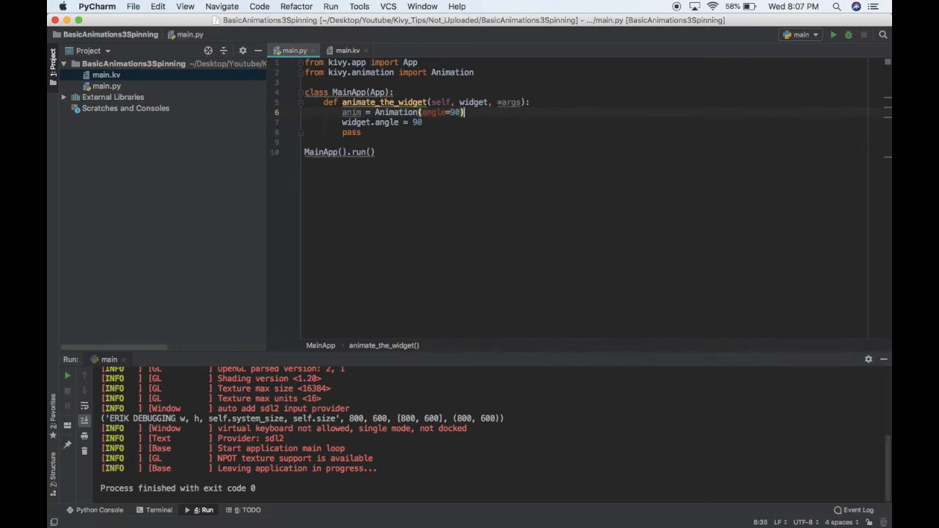
text(anim.start(widget))
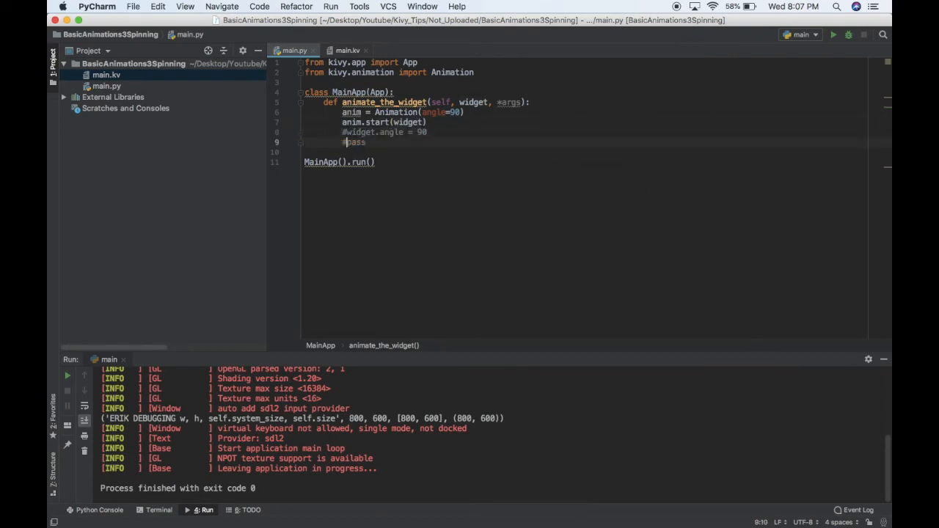
click(833, 35)
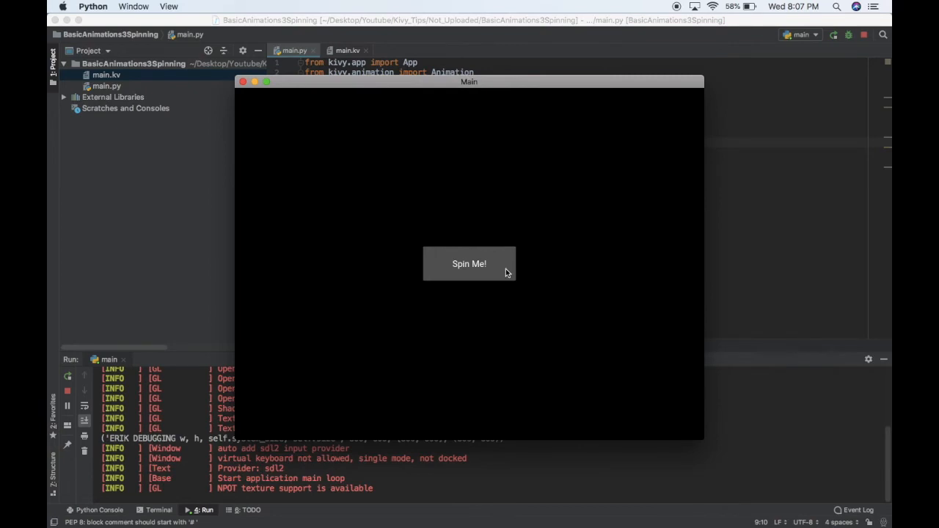
Step: Spin the button a quarter turn with Spin Me!, then close the app window
click(469, 264)
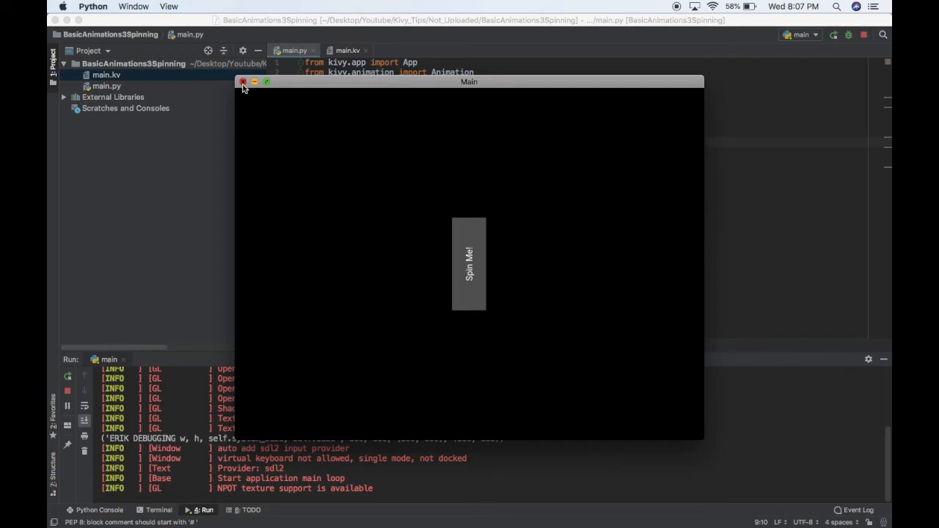
click(244, 82)
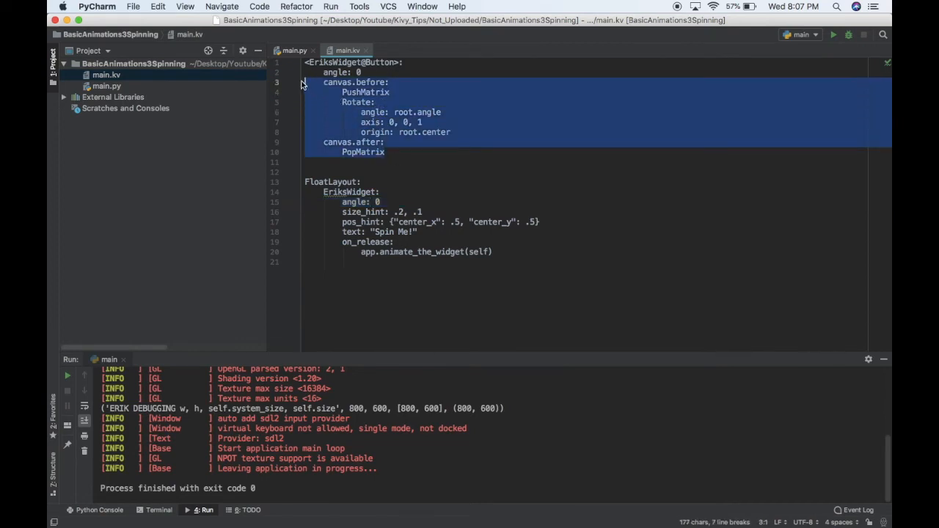
Step: Change the Animation target to angle=360 in main.py and run the app
click(379, 103)
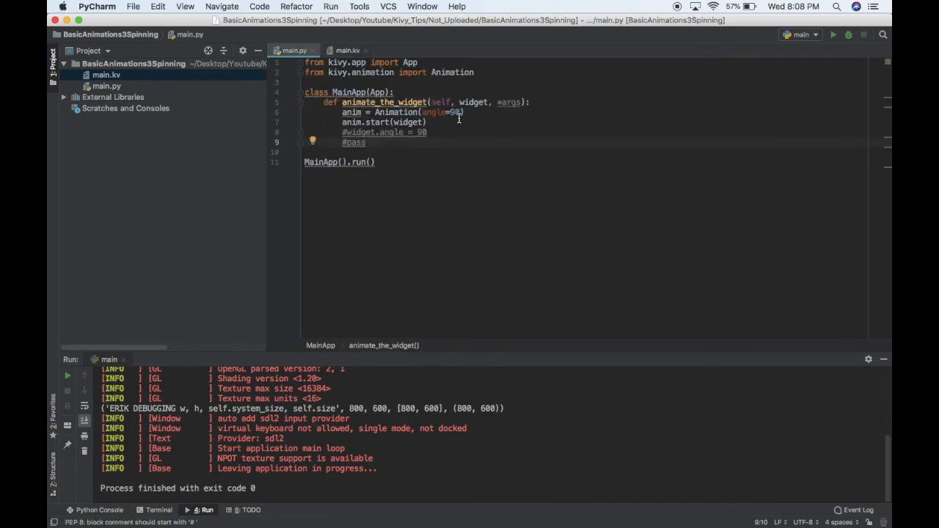
text(360)
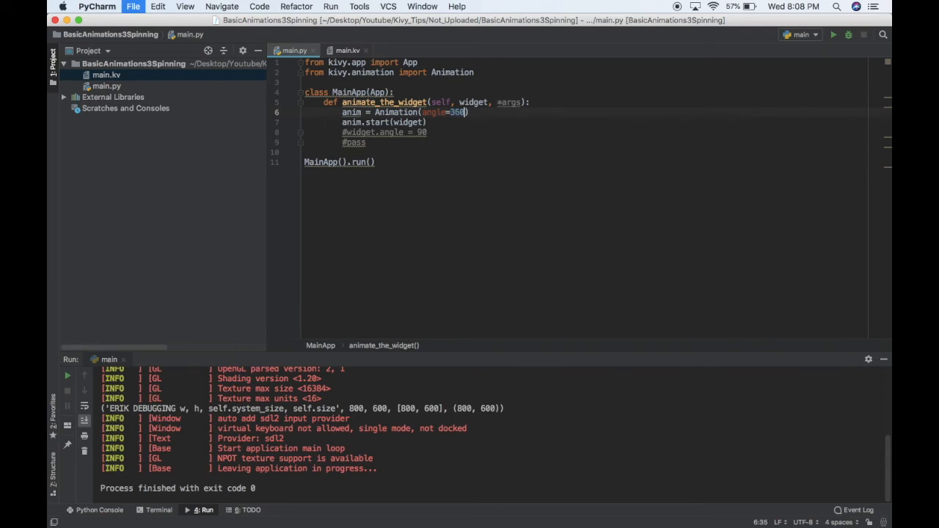
click(834, 35)
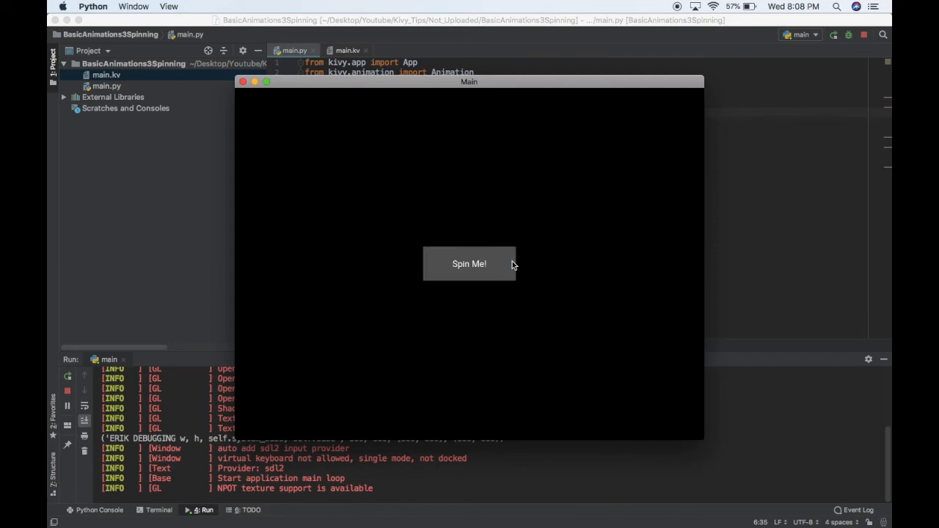
mouse_move(508, 274)
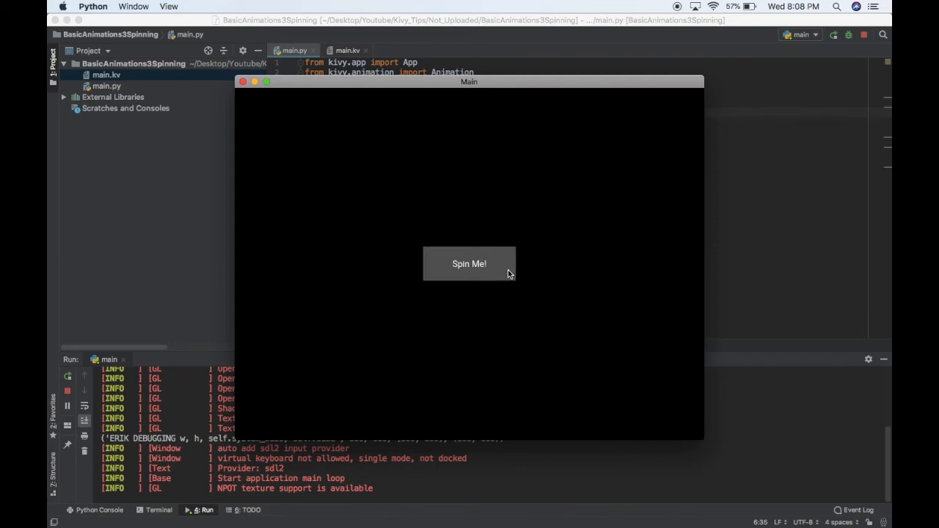
mouse_move(267, 100)
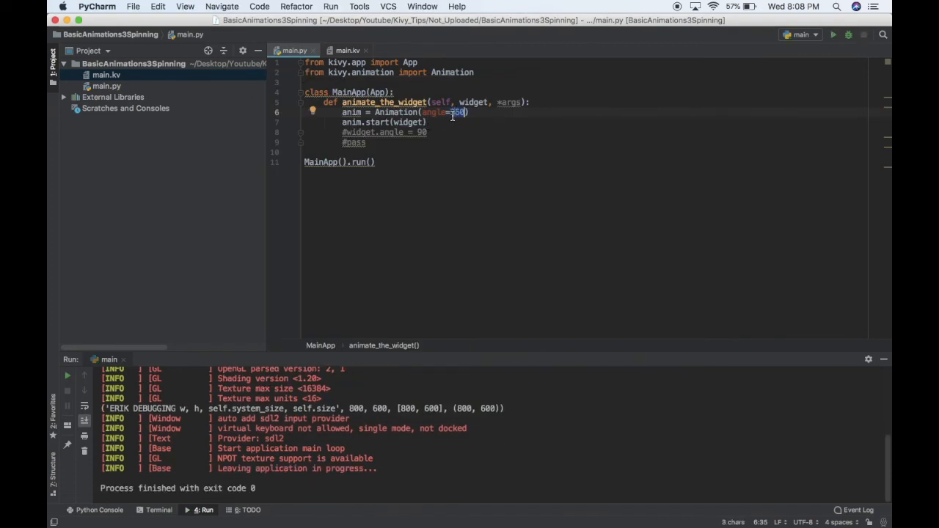
Step: Relaunch the app and hit Spin Me! five times to test the 360-degree spin
click(833, 35)
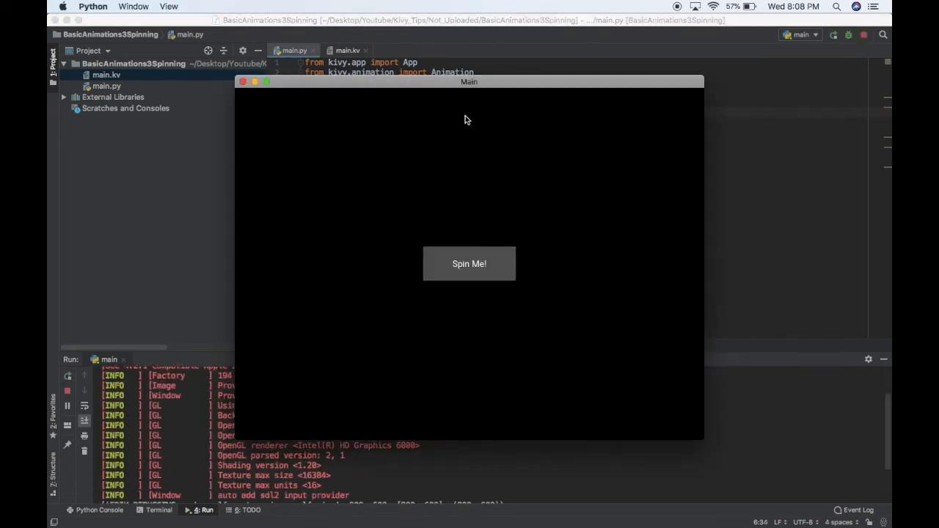
click(469, 264)
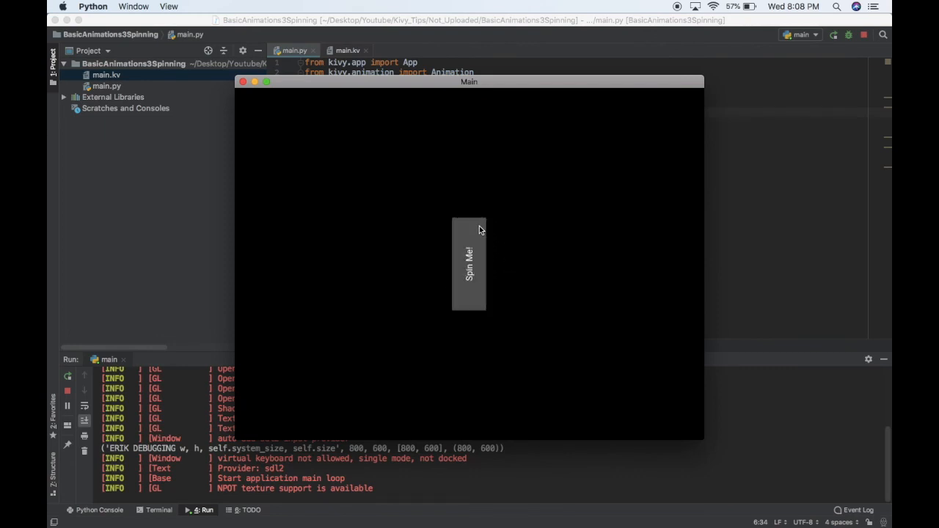
mouse_move(482, 248)
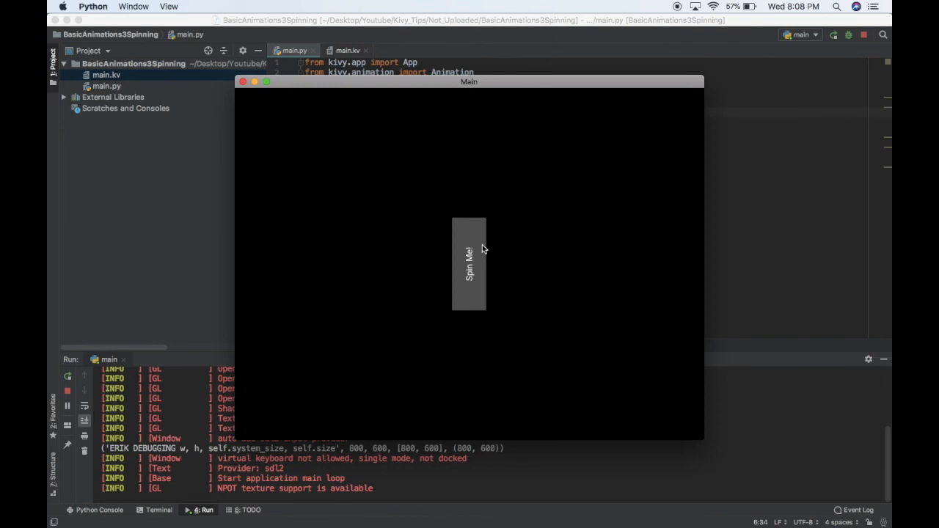
click(470, 262)
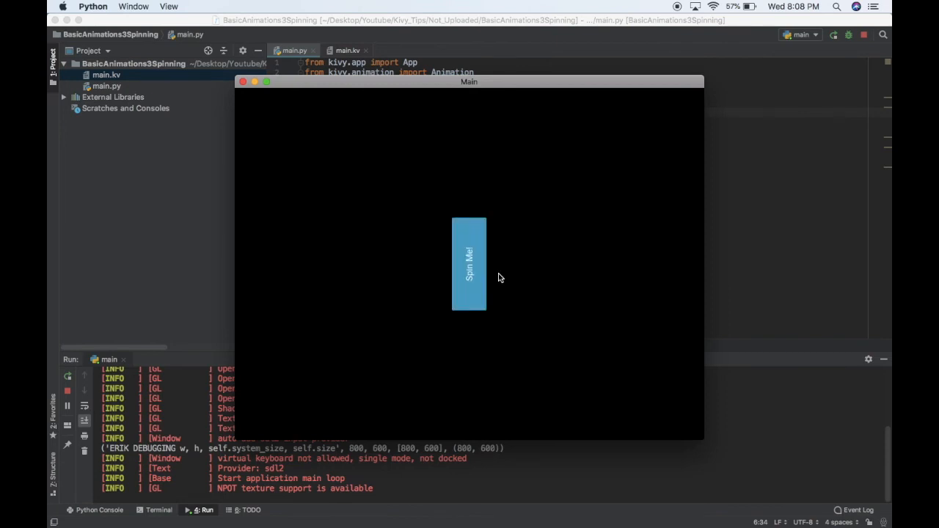
click(469, 263)
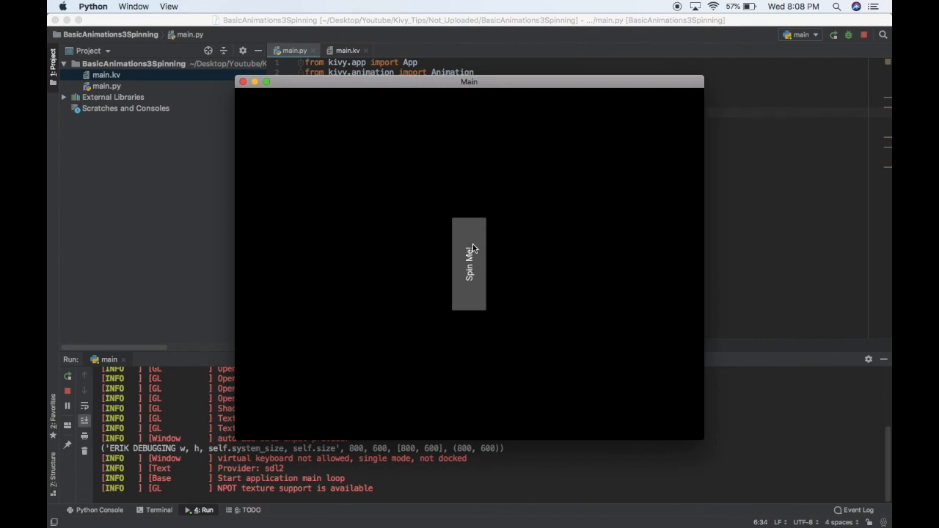
click(470, 264)
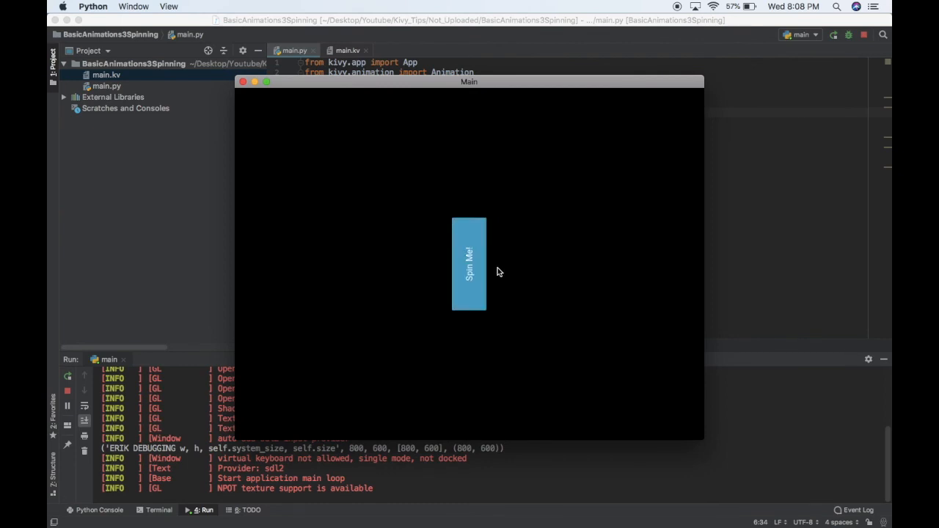
click(470, 263)
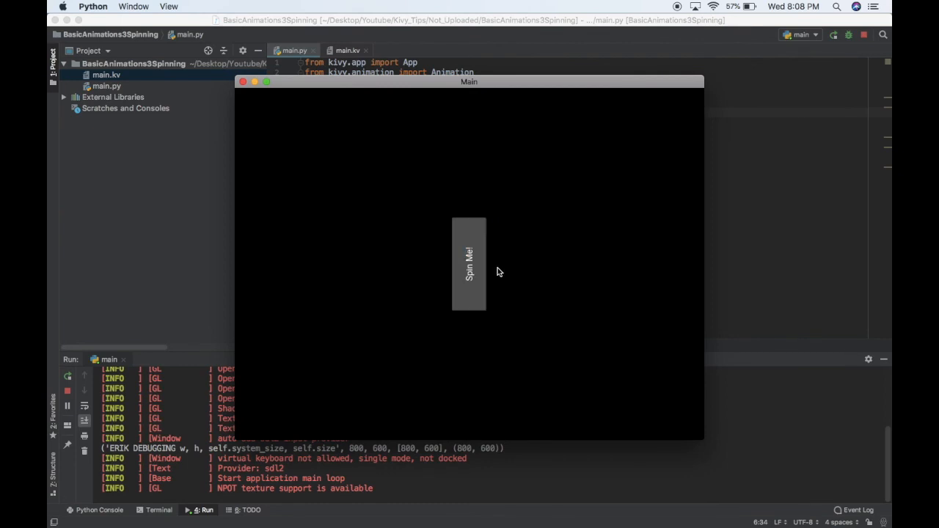
mouse_move(270, 108)
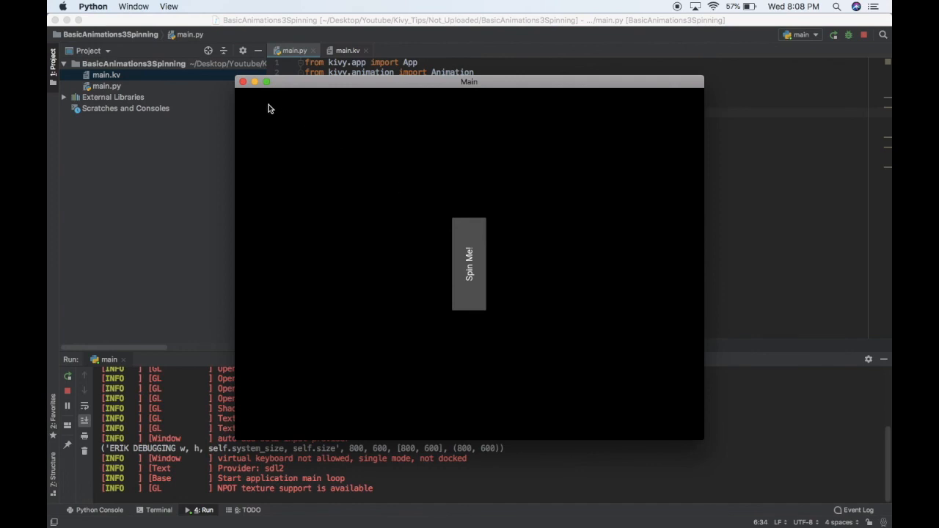